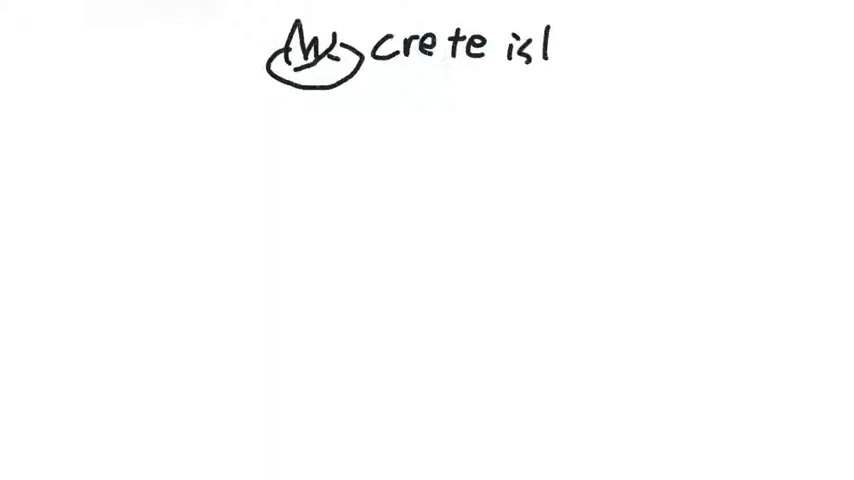
Sketch a stick figure saying "I'm a liar" with green arrows to "true" and "liar".
text(and)
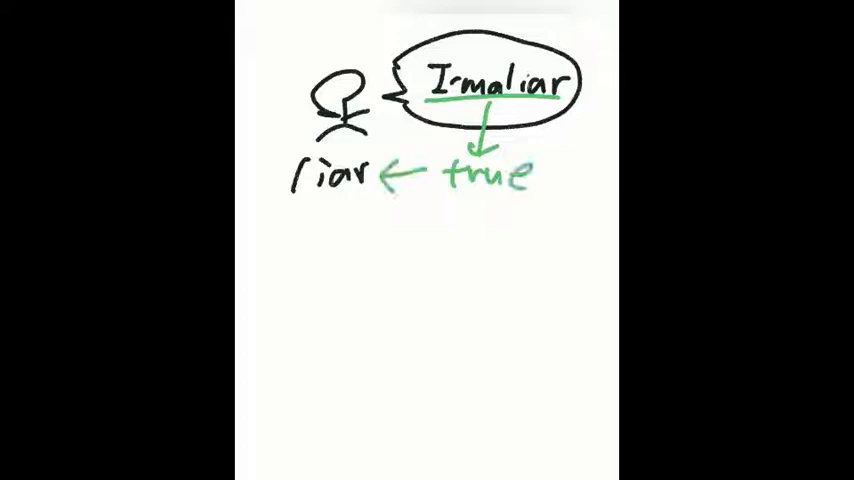
Strike through "liar" and add a truth-teller figure with an "I'm a liar" bubble and arrow.
drag(300, 156, 370, 210)
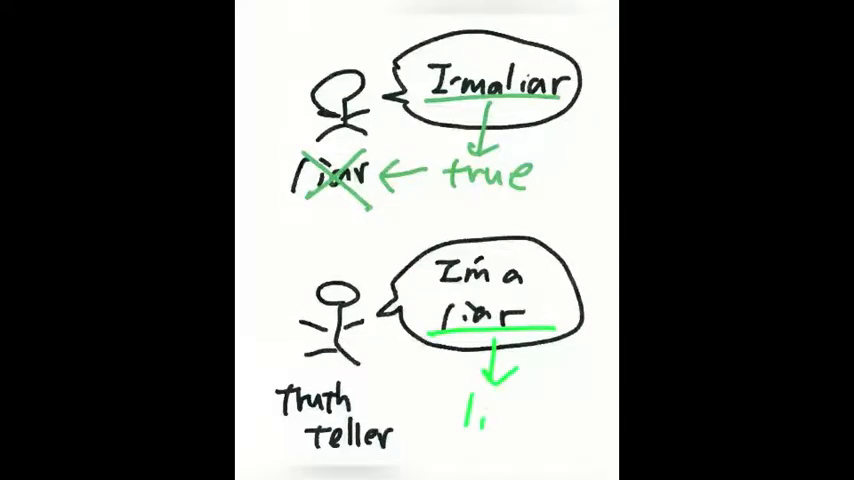
text(lie)
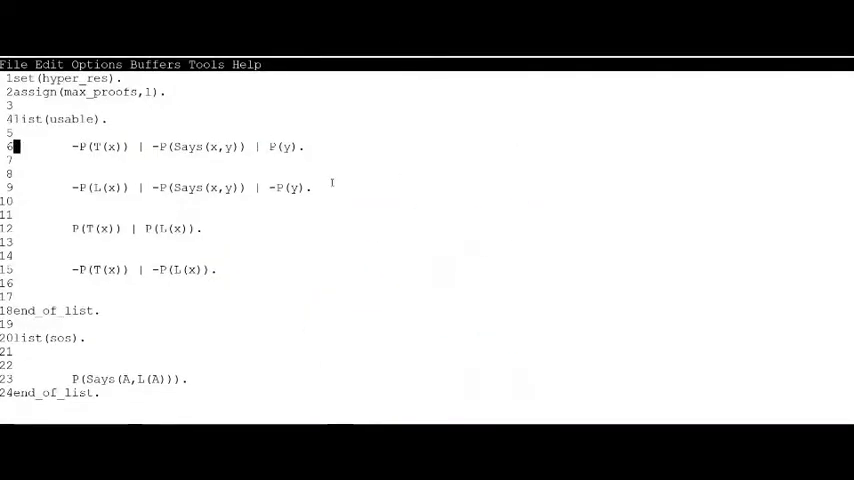
Add a % comment: if x is truth-teller and says y, then y is true.
text(% if)
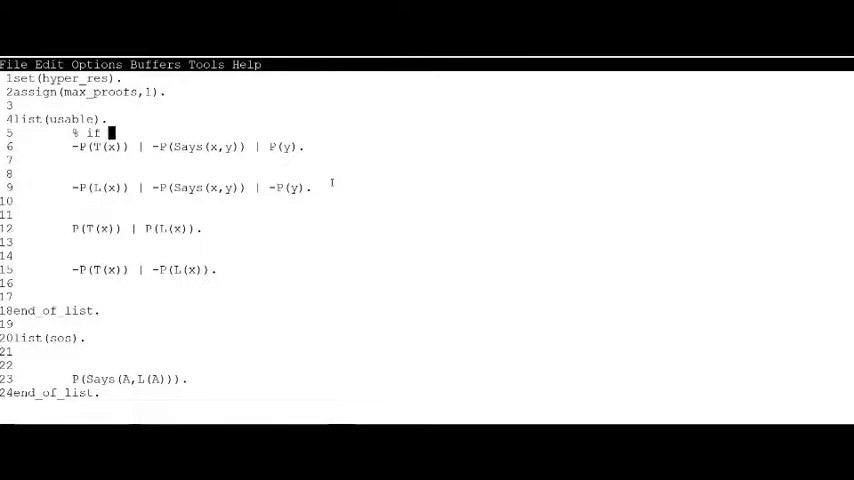
text(x is truth-teller,)
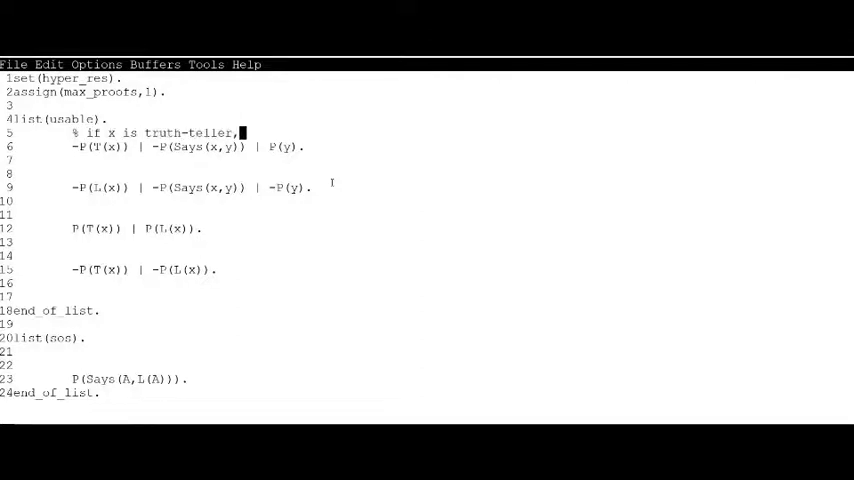
text(and if)
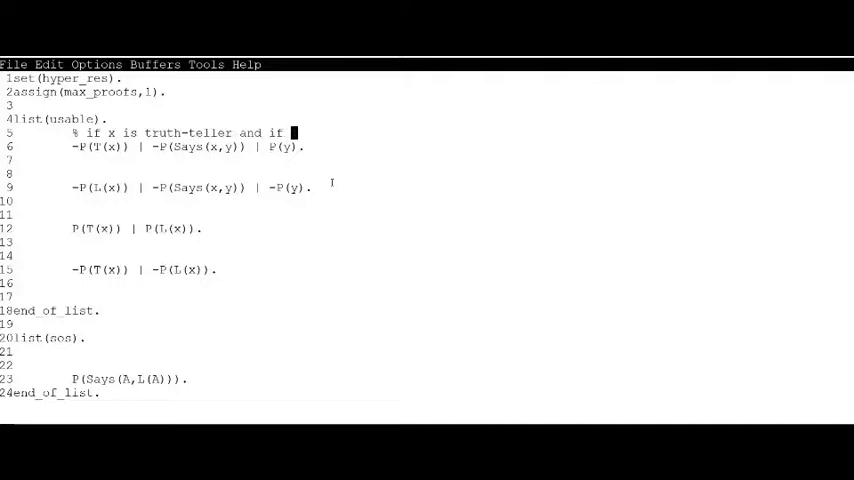
text(says y,)
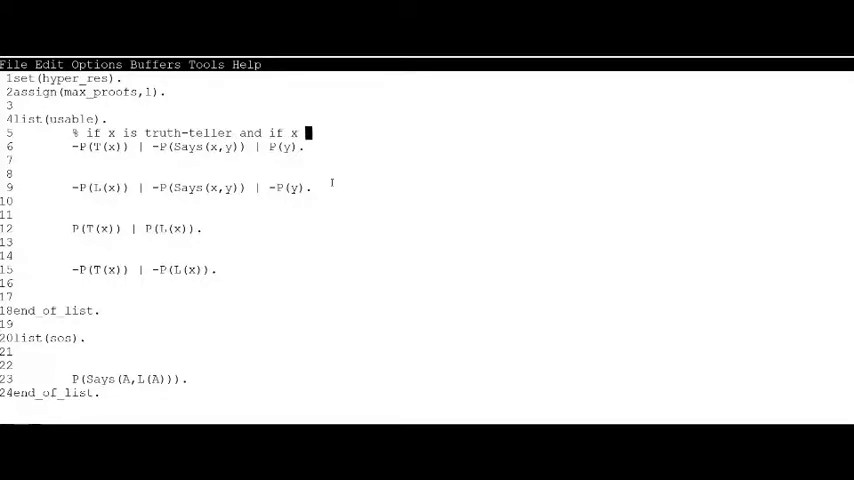
text(says y, then y is true.)
click(426, 174)
text(% )
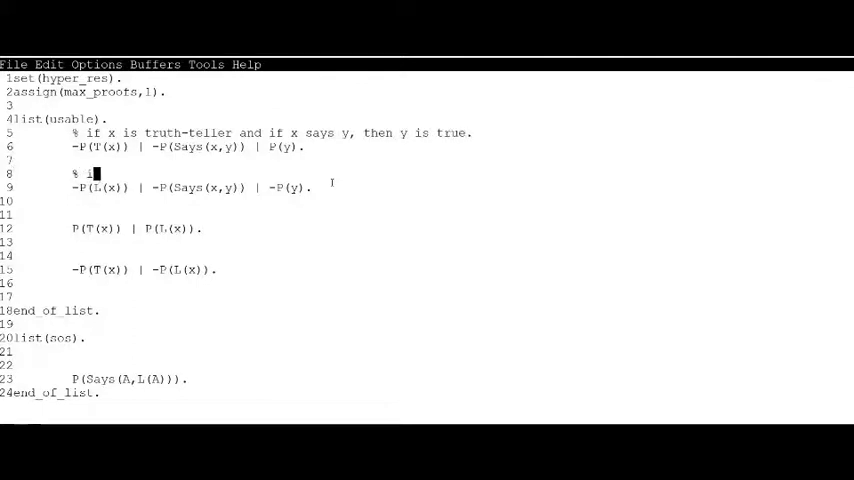
Add a comment that if x is liar and says y, y is false, then begin "T is either truth-teller or".
text(if x is liar and)
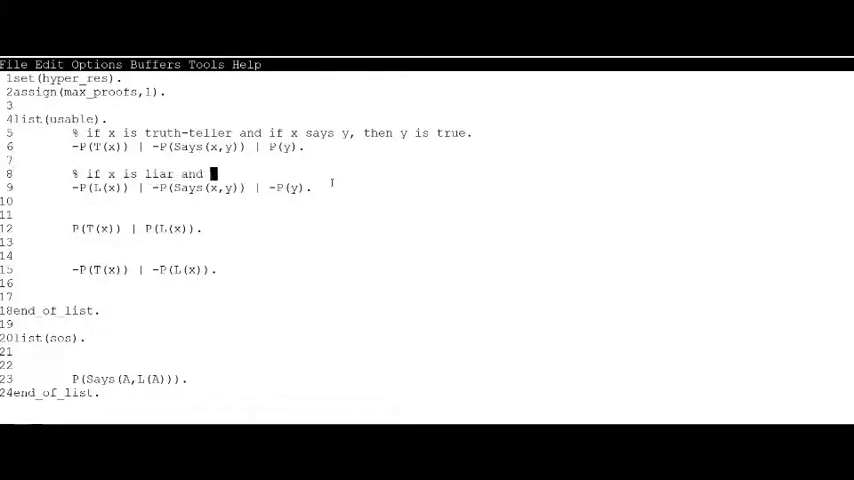
text(if x says y,)
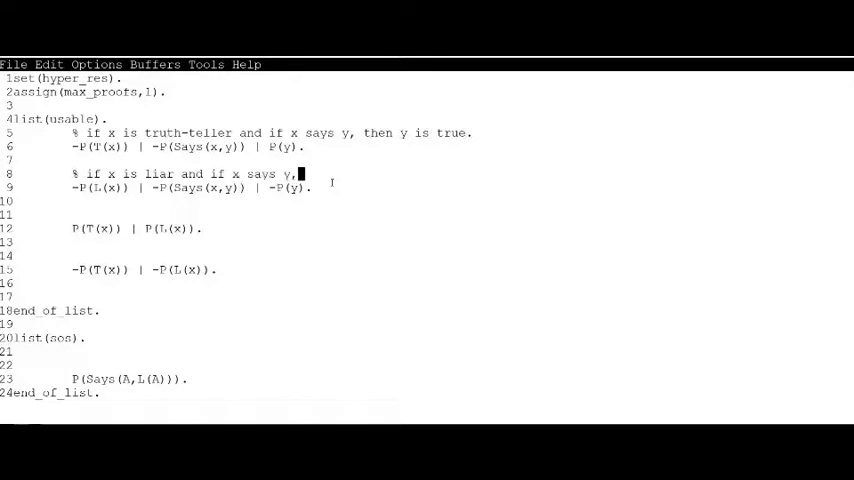
text(the y is false.)
click(426, 214)
text(% i)
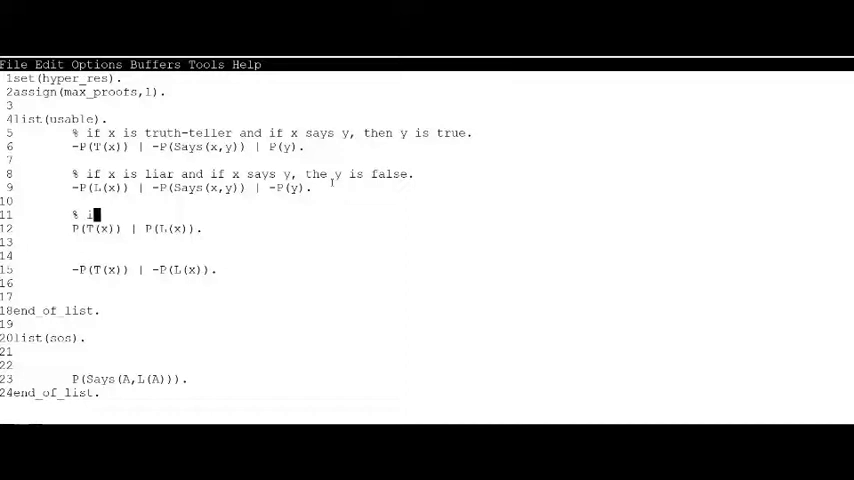
text(T is el)
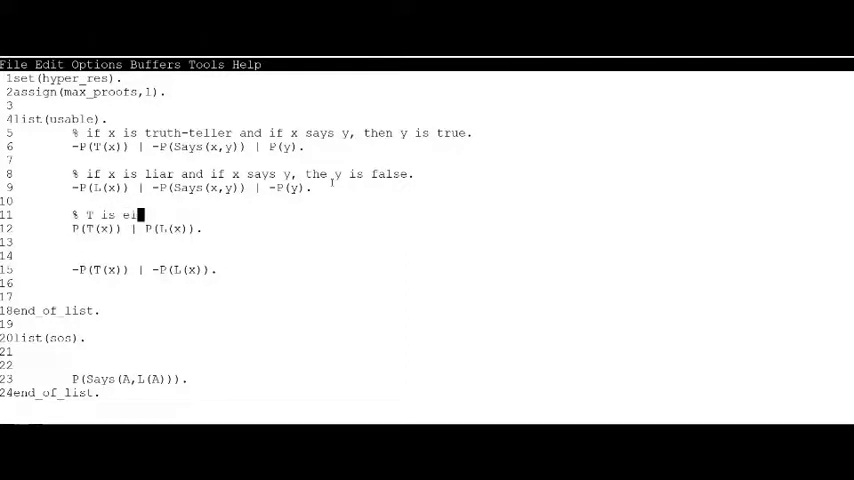
text(ither truth-teller or)
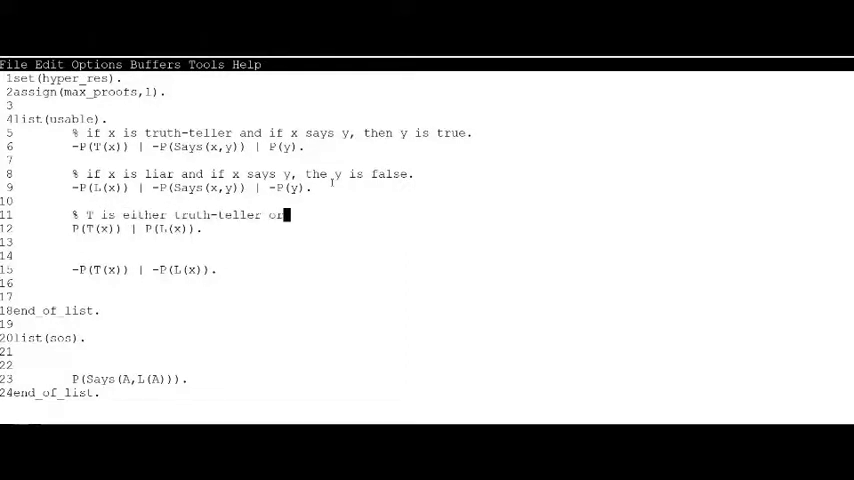